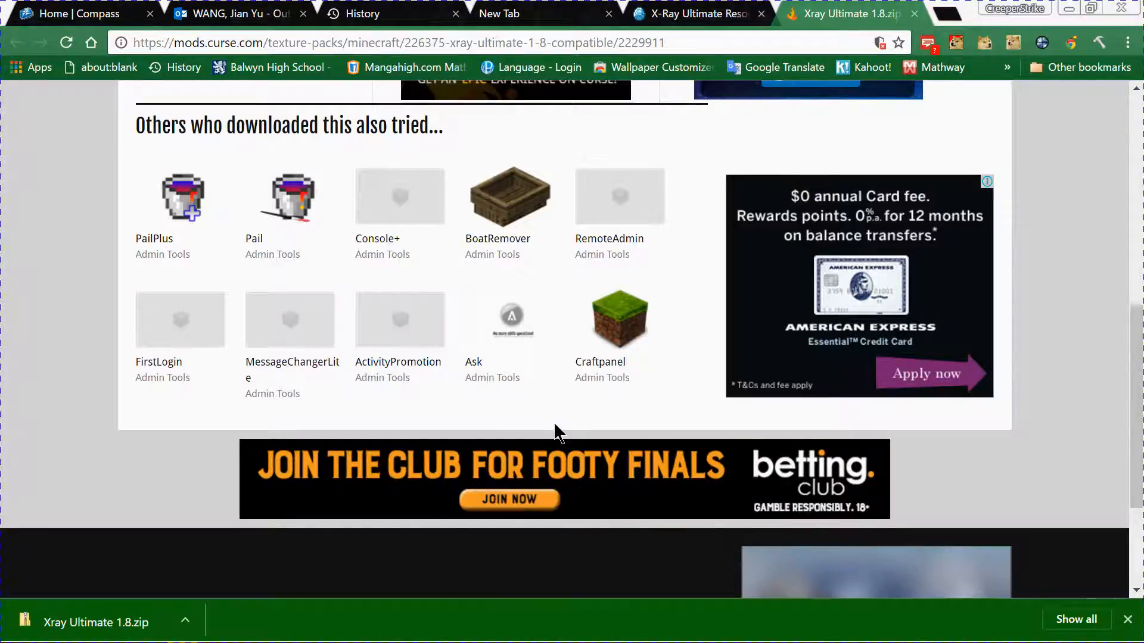
Show the downloaded Xray Ultimate 1.8 zip in its Stuff folder in File Explorer.
scroll("up", 3)
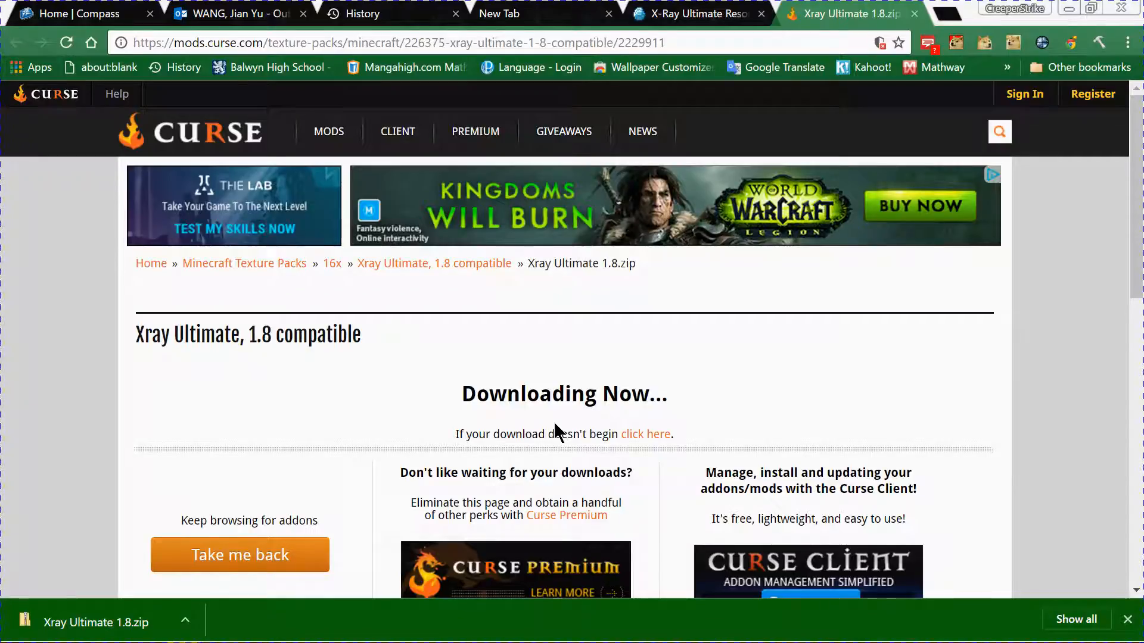
mouse_move(562, 407)
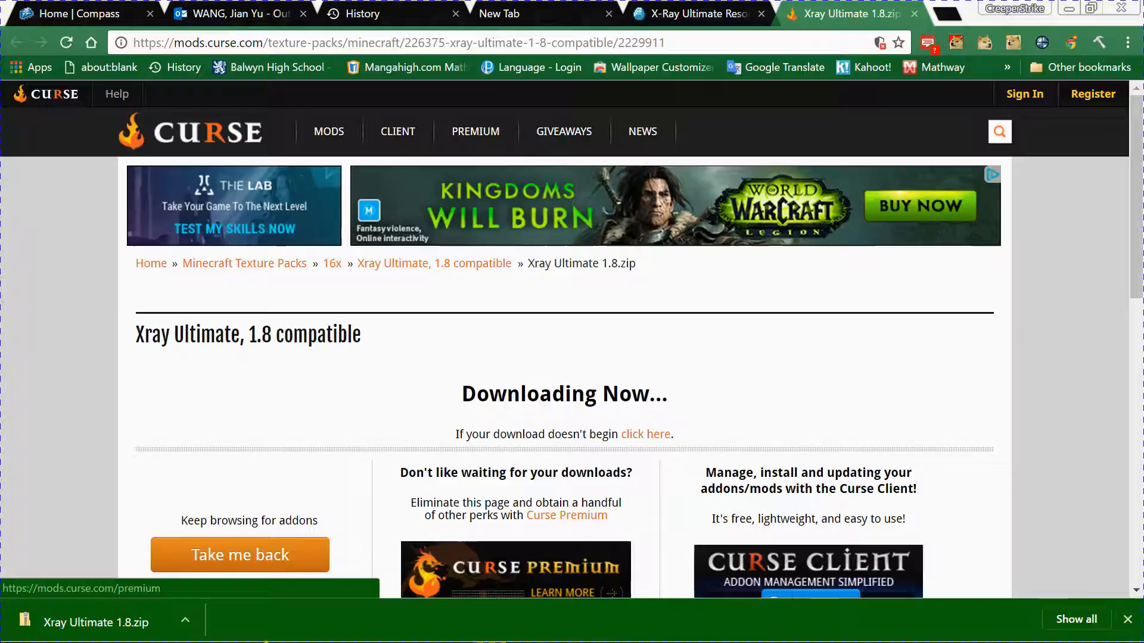
left_click(15, 601)
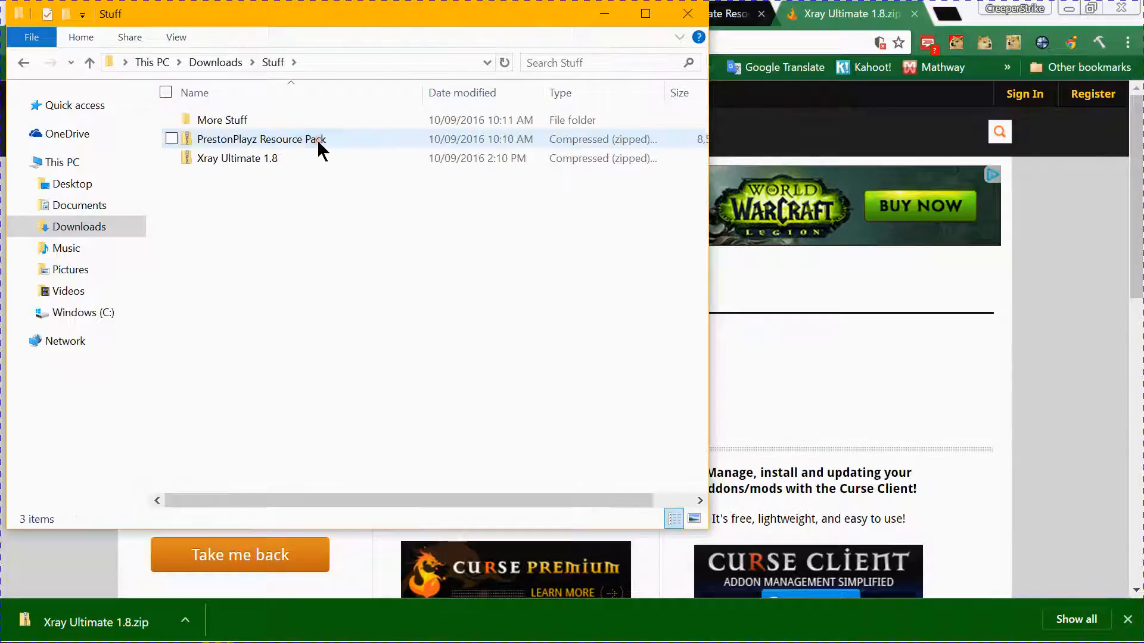
Inspect the PrestonPlayz Resource Pack zip and extracted Xray Ultimate 1.8 folder, returning to Downloads.
double_click(261, 139)
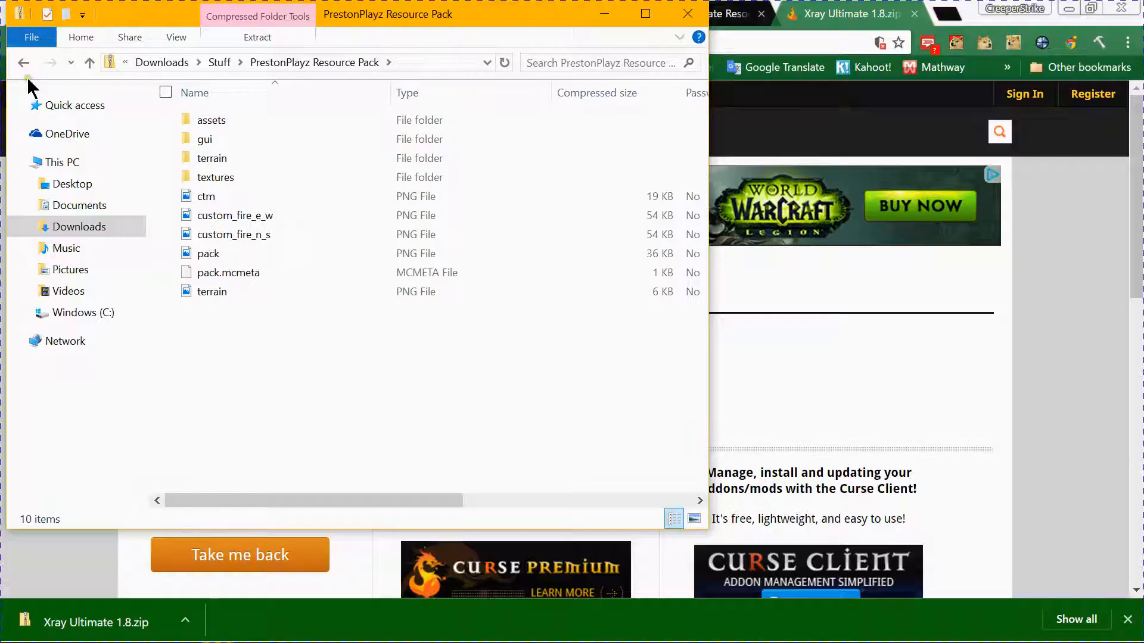
left_click(23, 62)
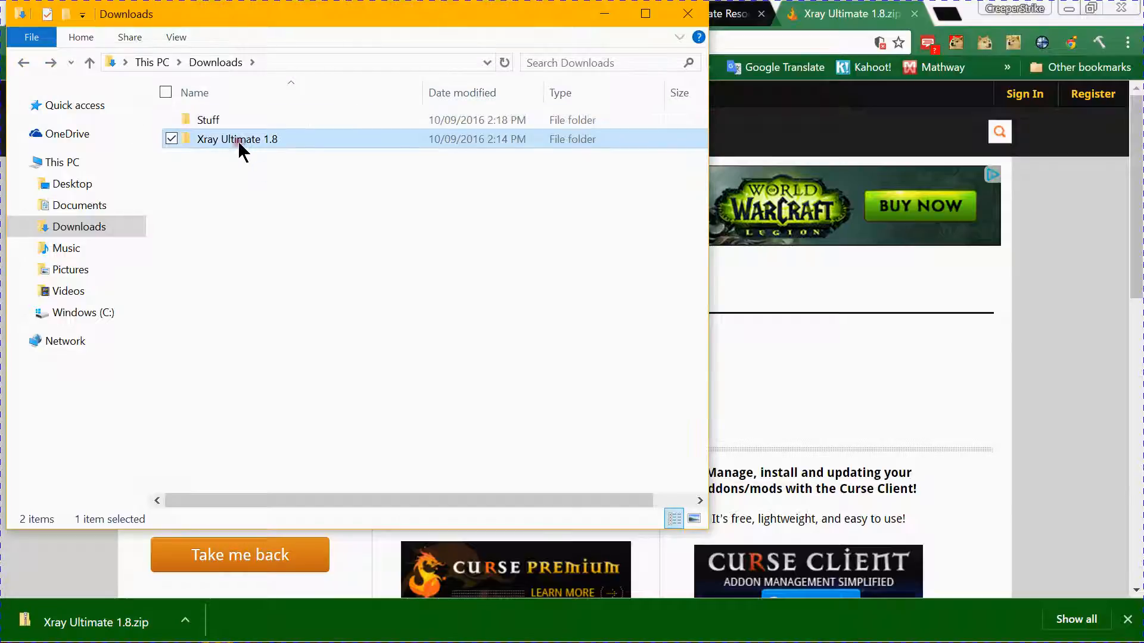
double_click(237, 139)
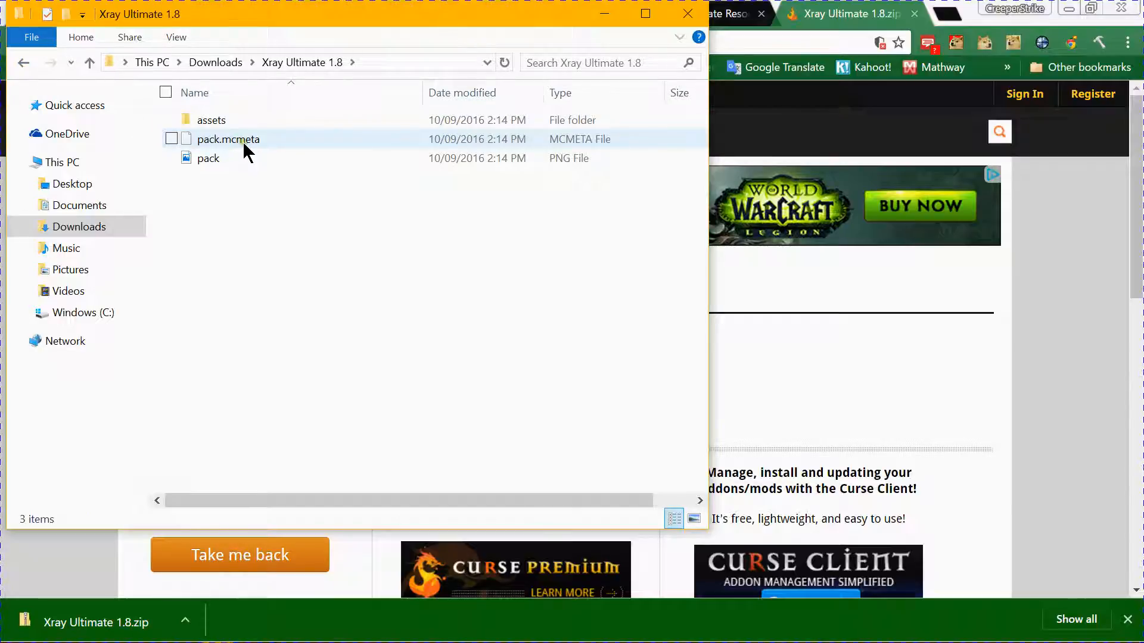
mouse_move(233, 143)
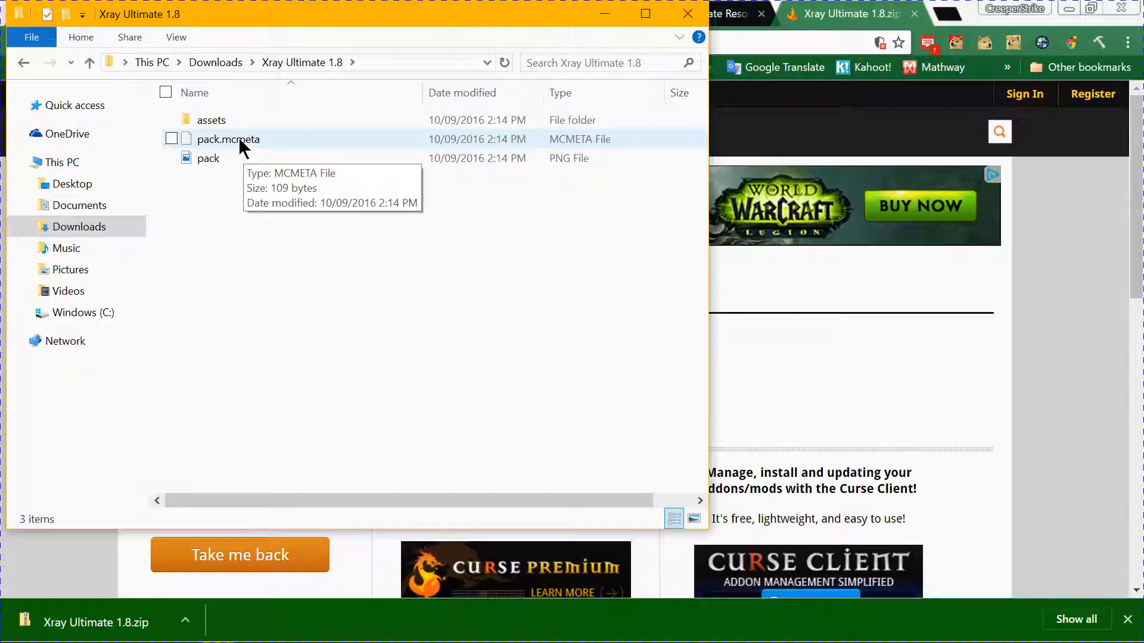
mouse_move(232, 72)
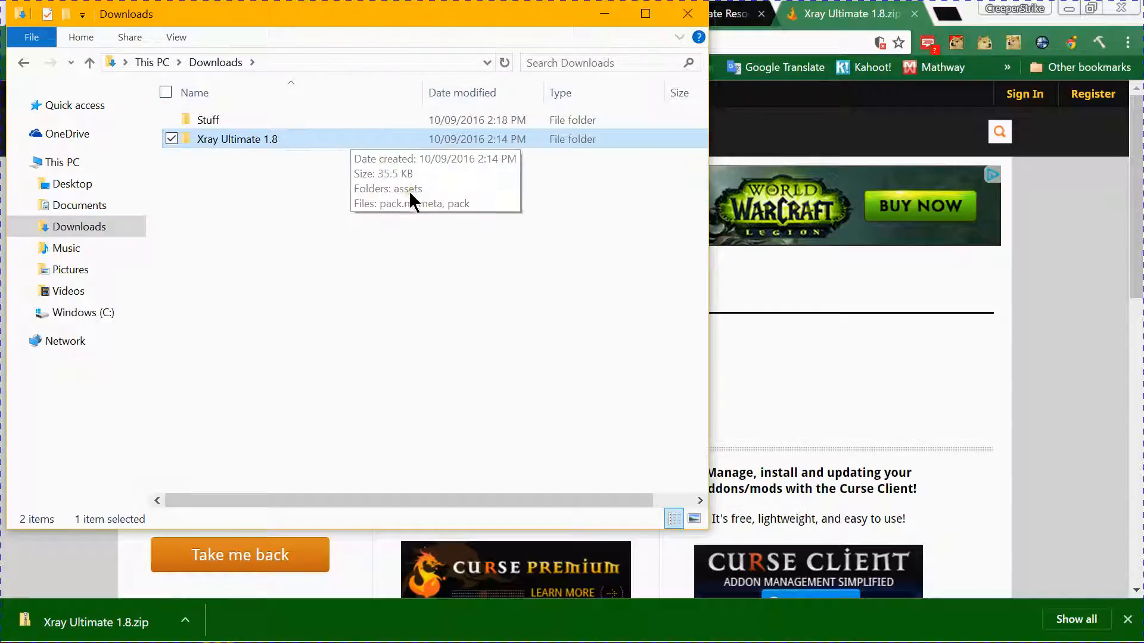
mouse_move(305, 39)
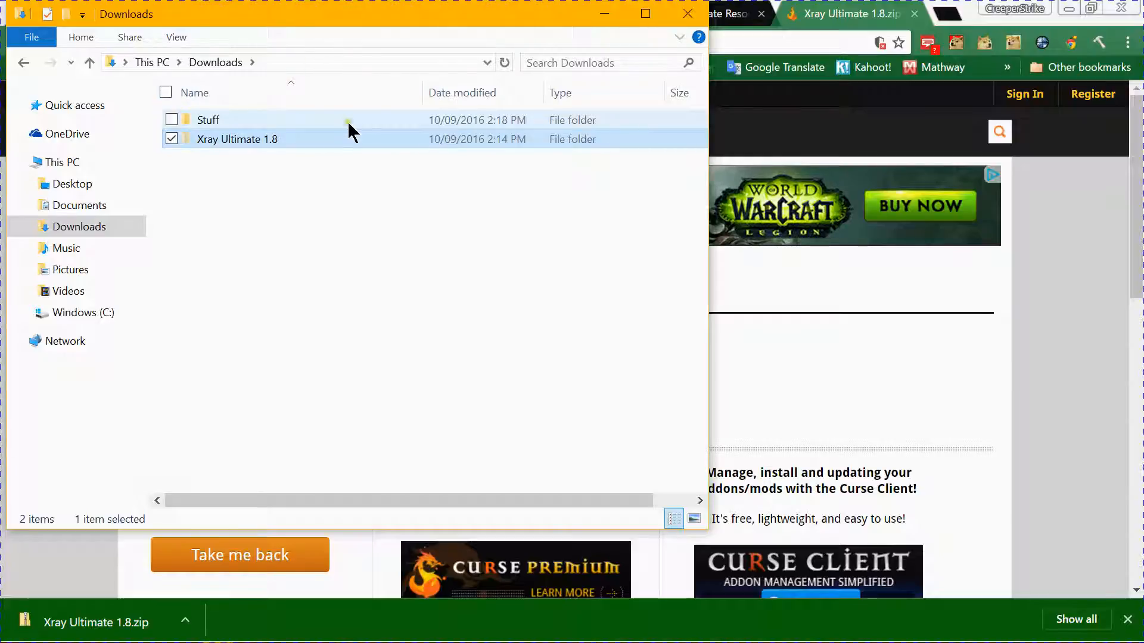
double_click(236, 139)
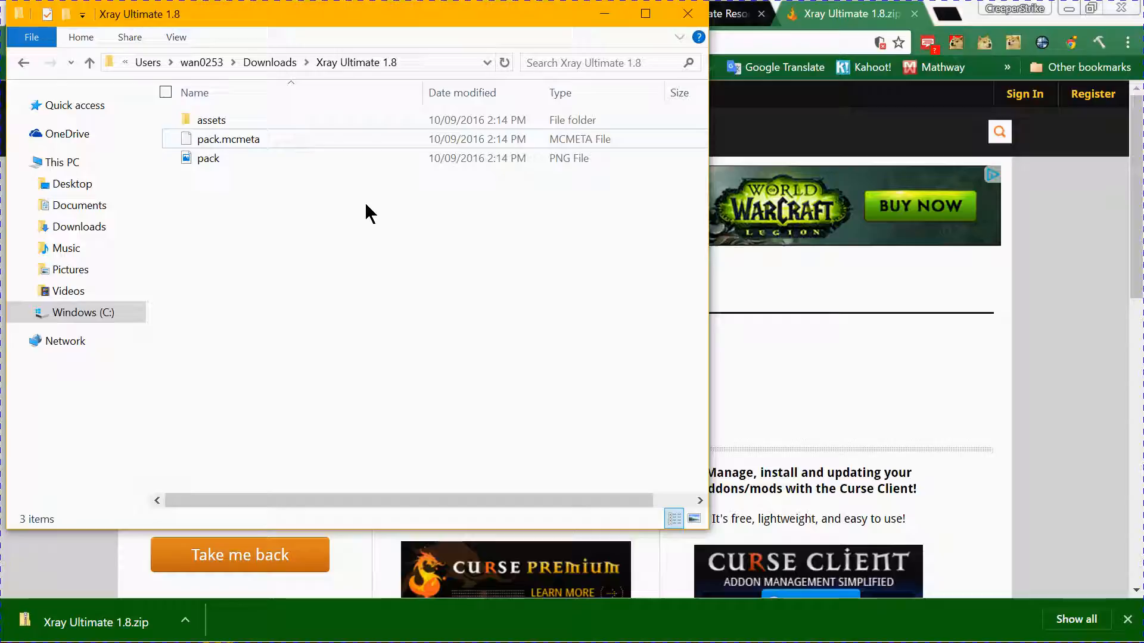
left_click(23, 62)
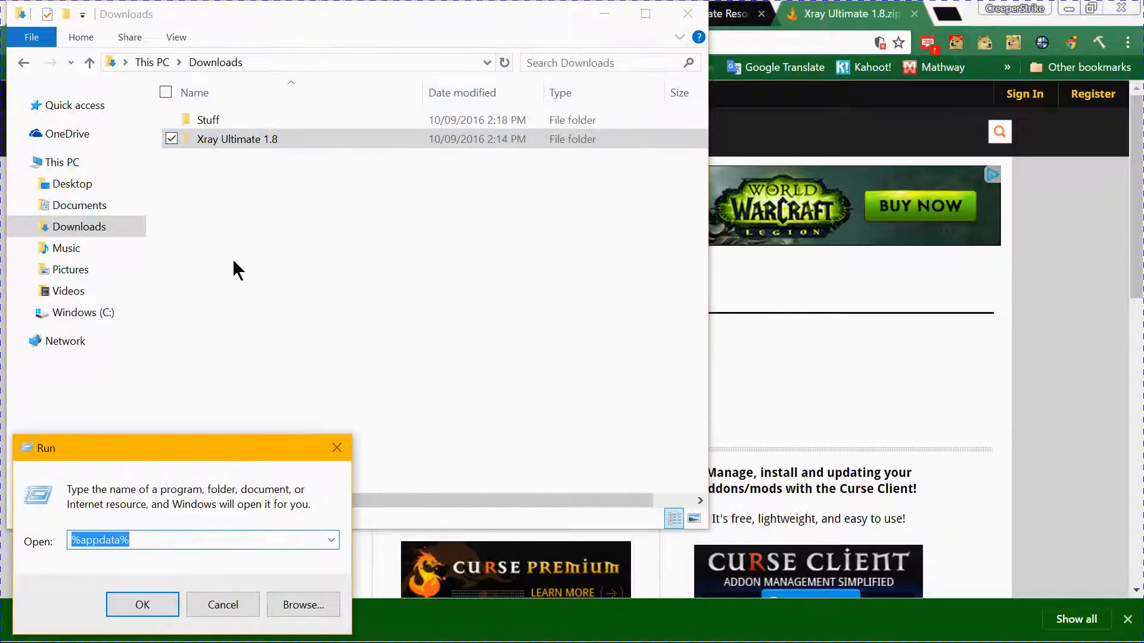
Go from Roaming app data into .minecraft's resourcepacks folder to hold the Xray Ultimate 1.8 folder.
left_click(143, 604)
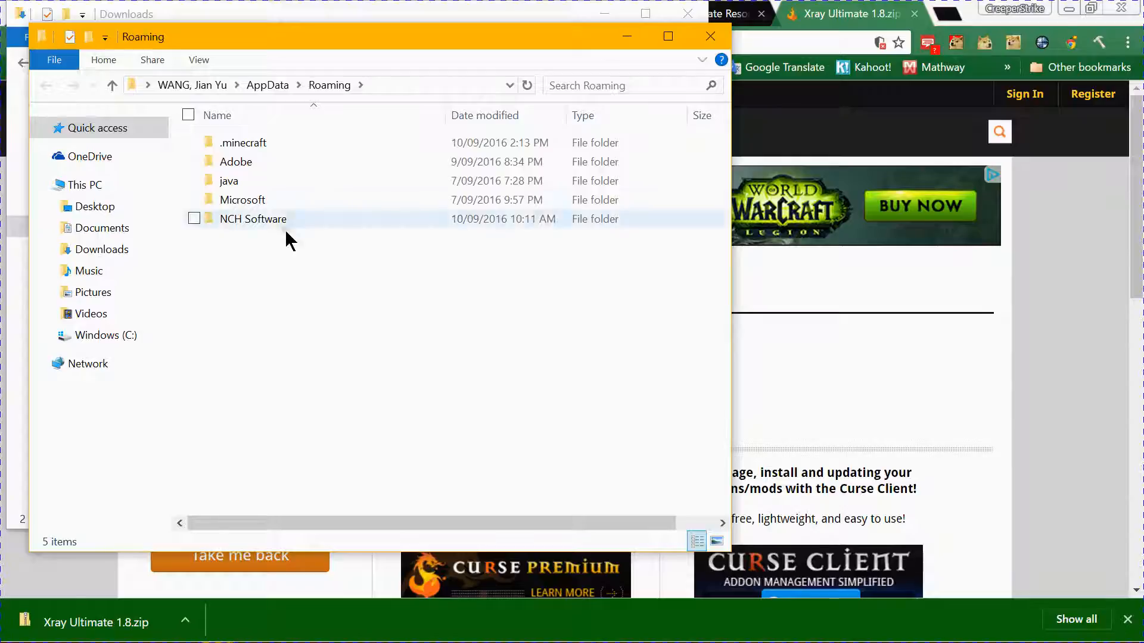
double_click(243, 142)
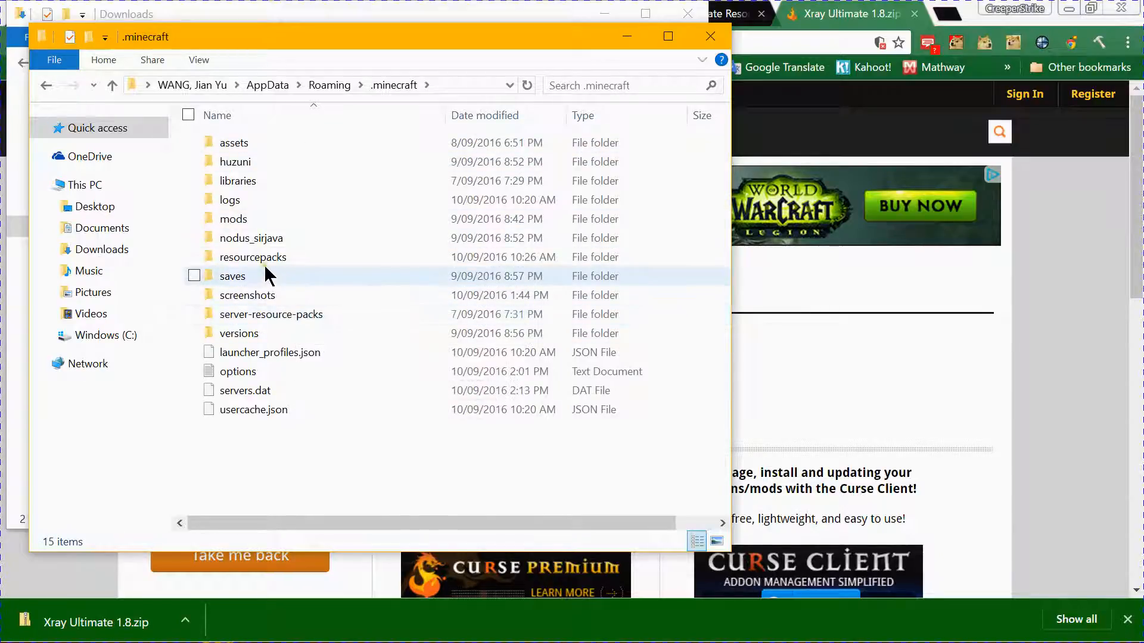
double_click(253, 257)
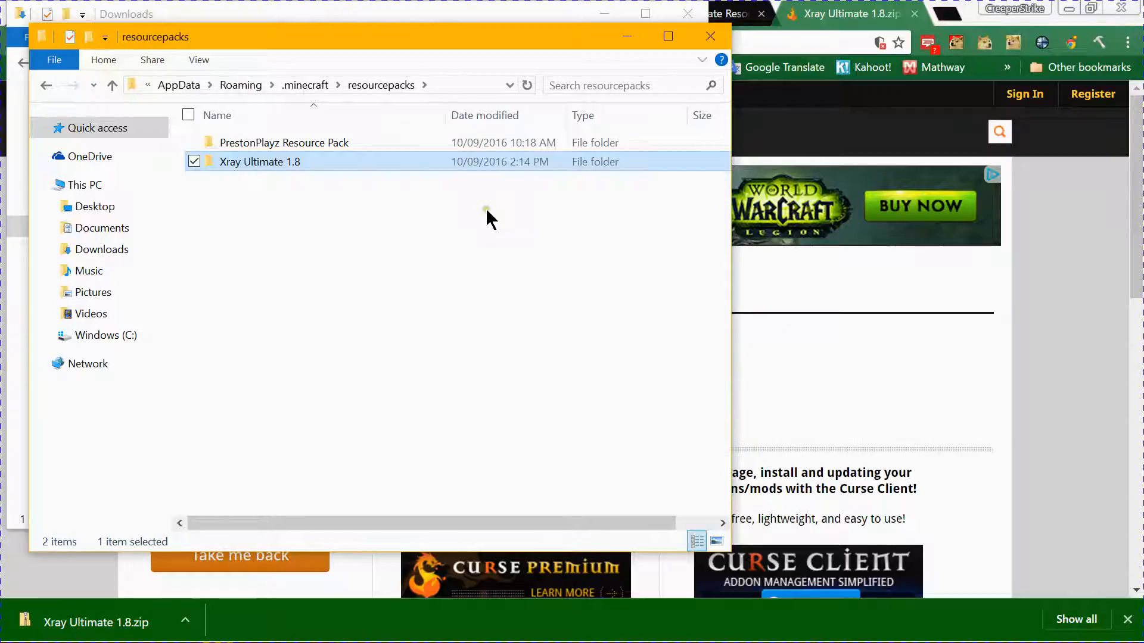
double_click(260, 161)
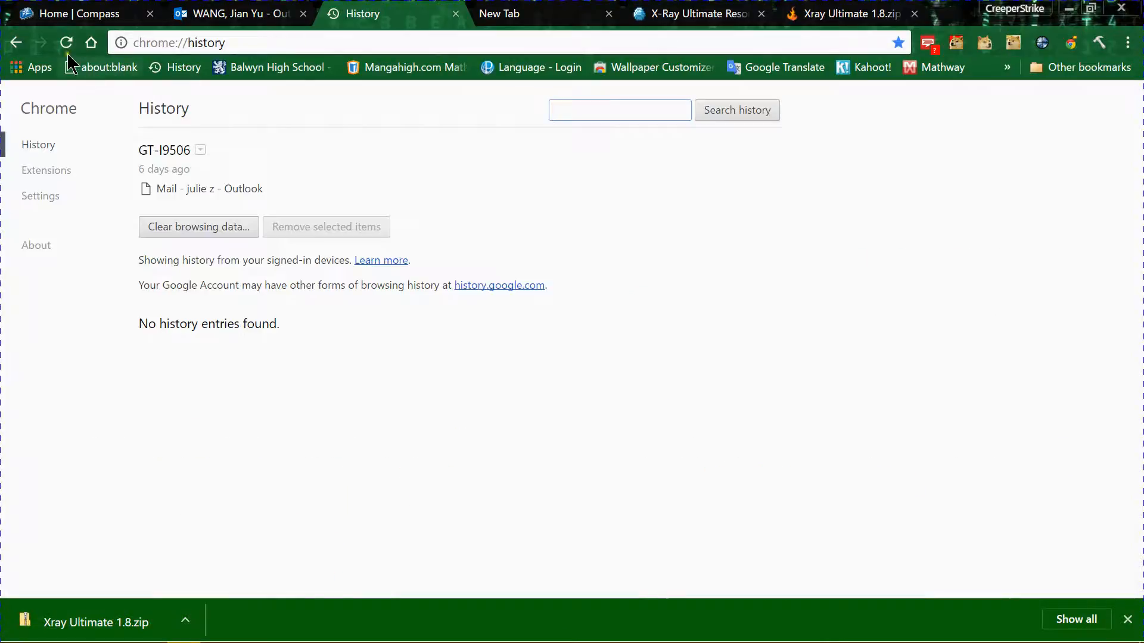
Clear Chrome's browsing and download history from the History page.
left_click(65, 42)
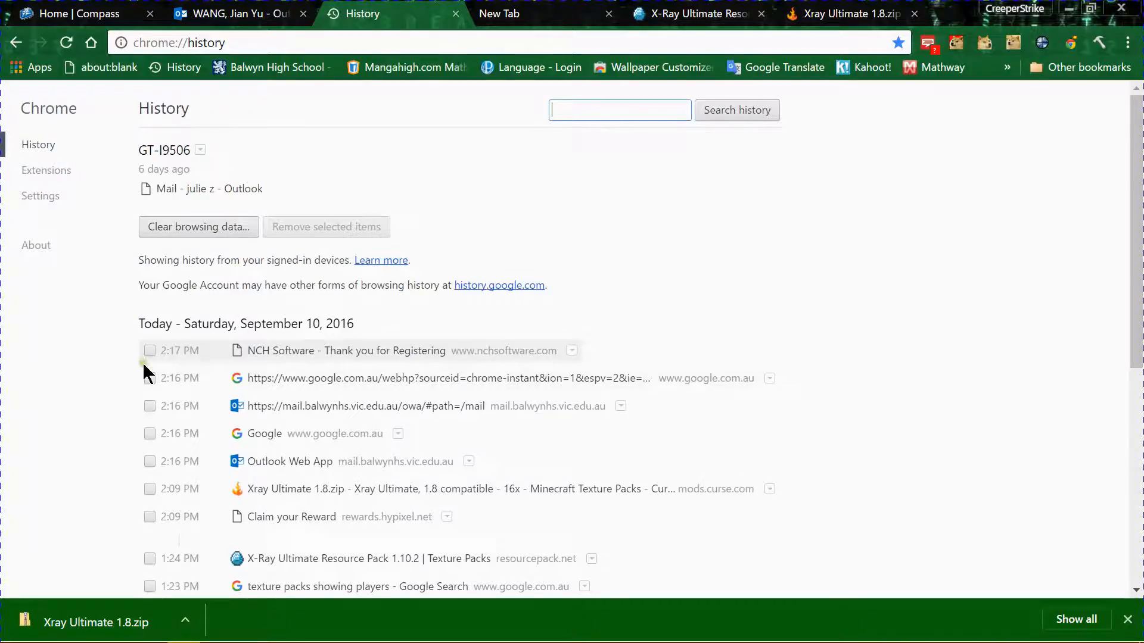
left_click(522, 573)
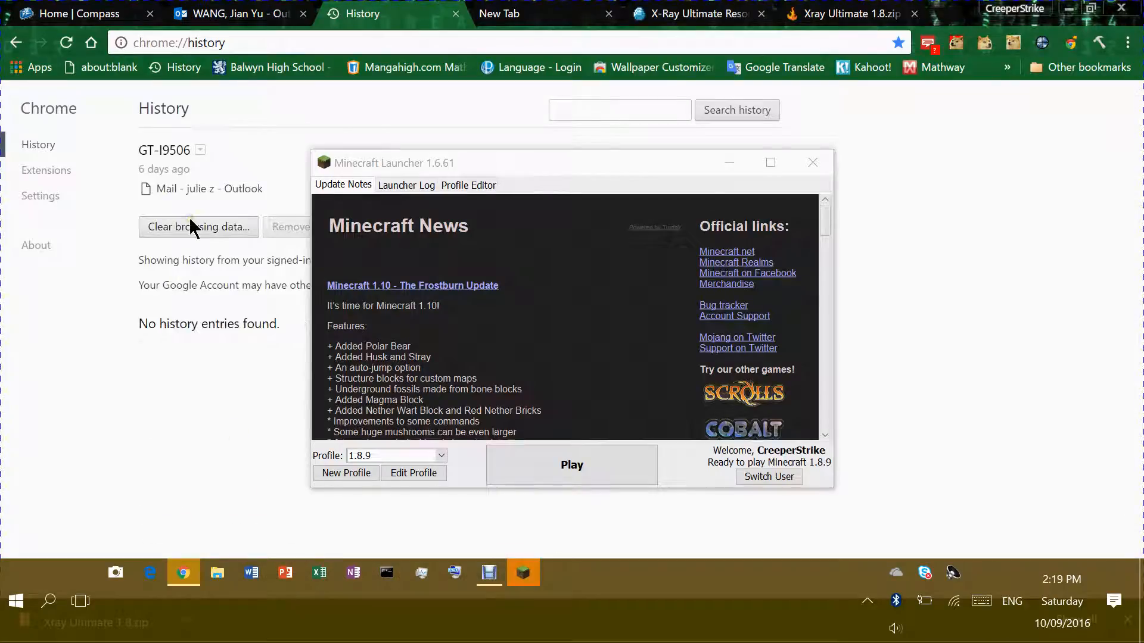
left_click(198, 227)
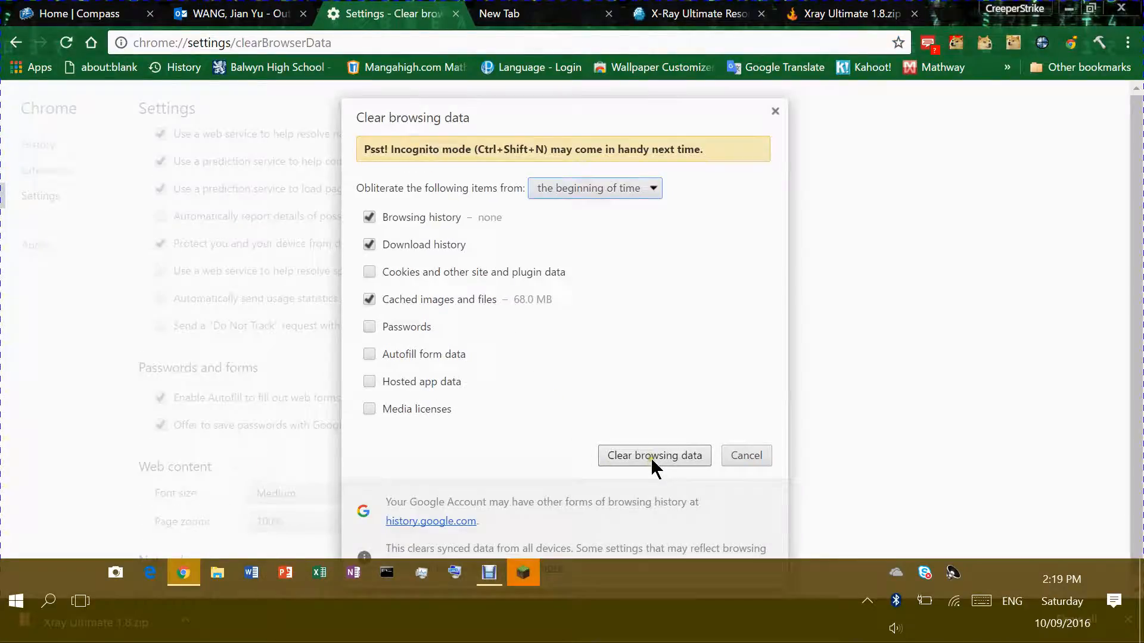
left_click(654, 456)
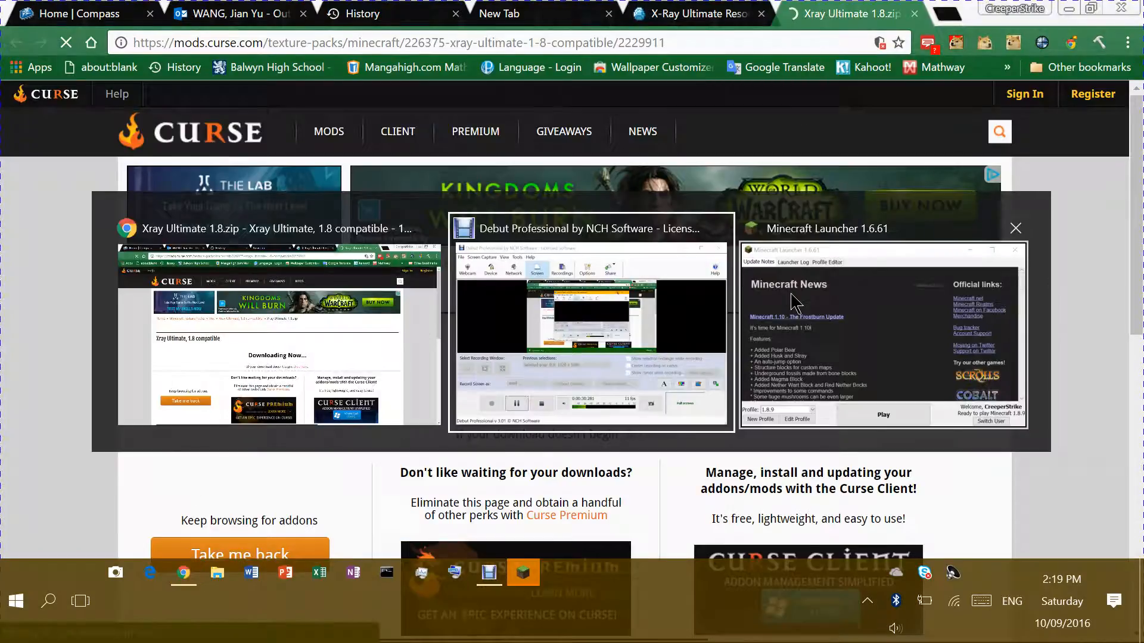
Close the Xray Ultimate tabs, return to the Compass home tab, and bring up the launcher.
left_click(883, 414)
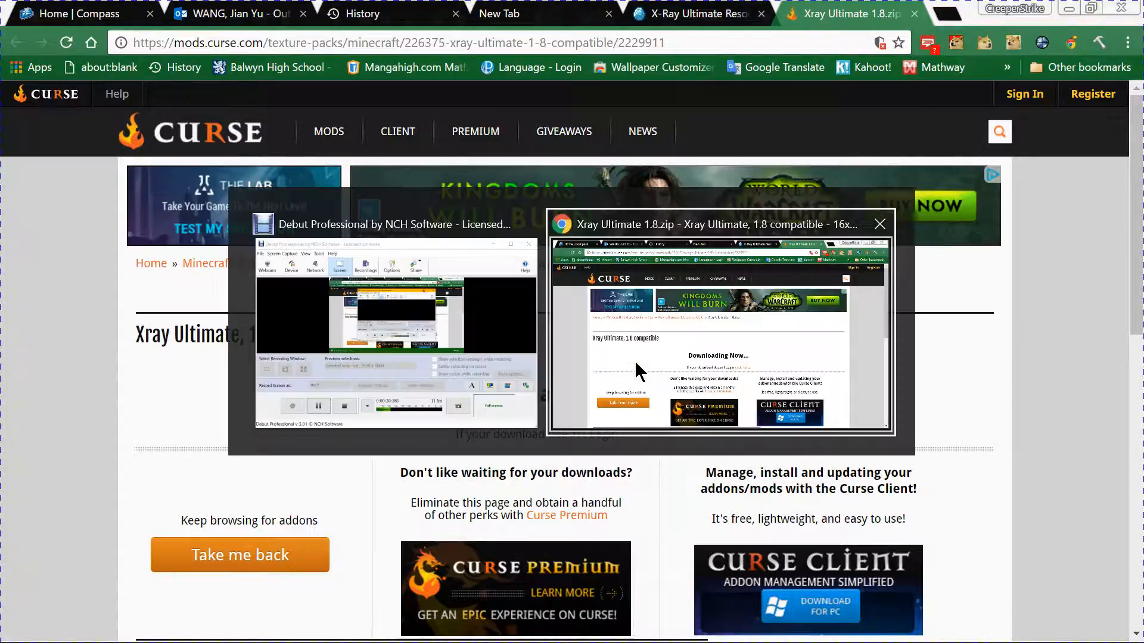
left_click(879, 224)
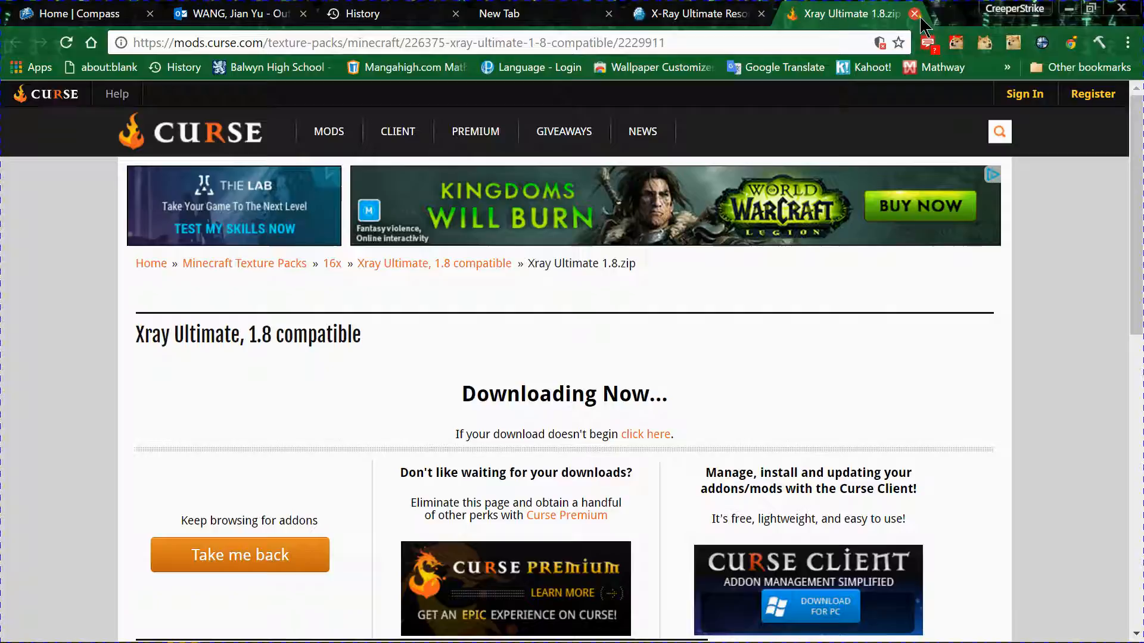
left_click(914, 14)
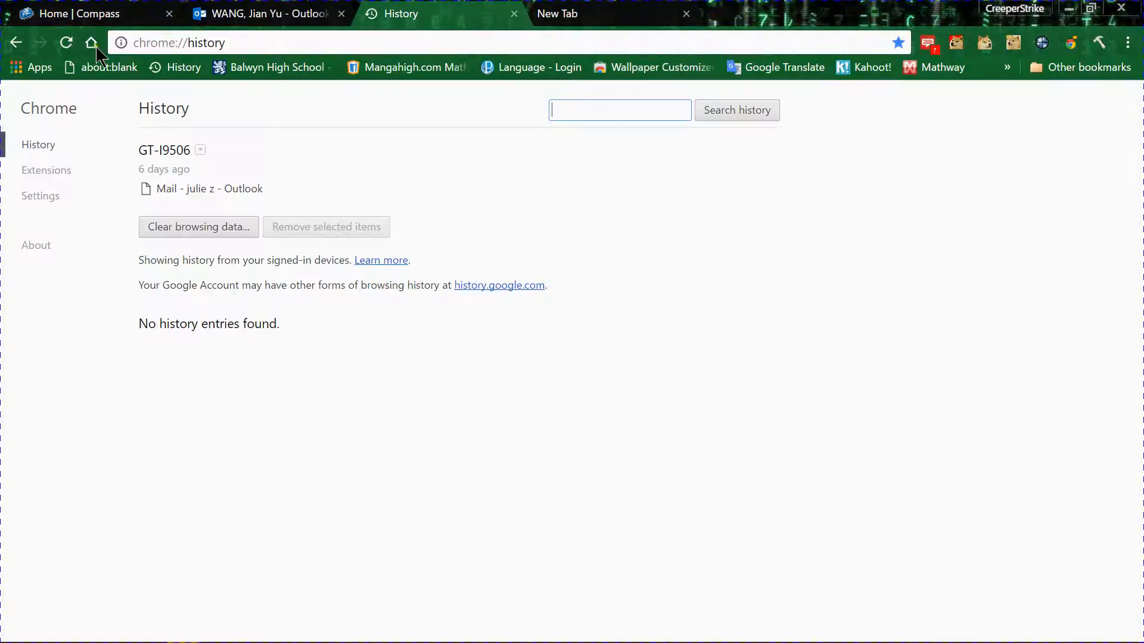
left_click(84, 13)
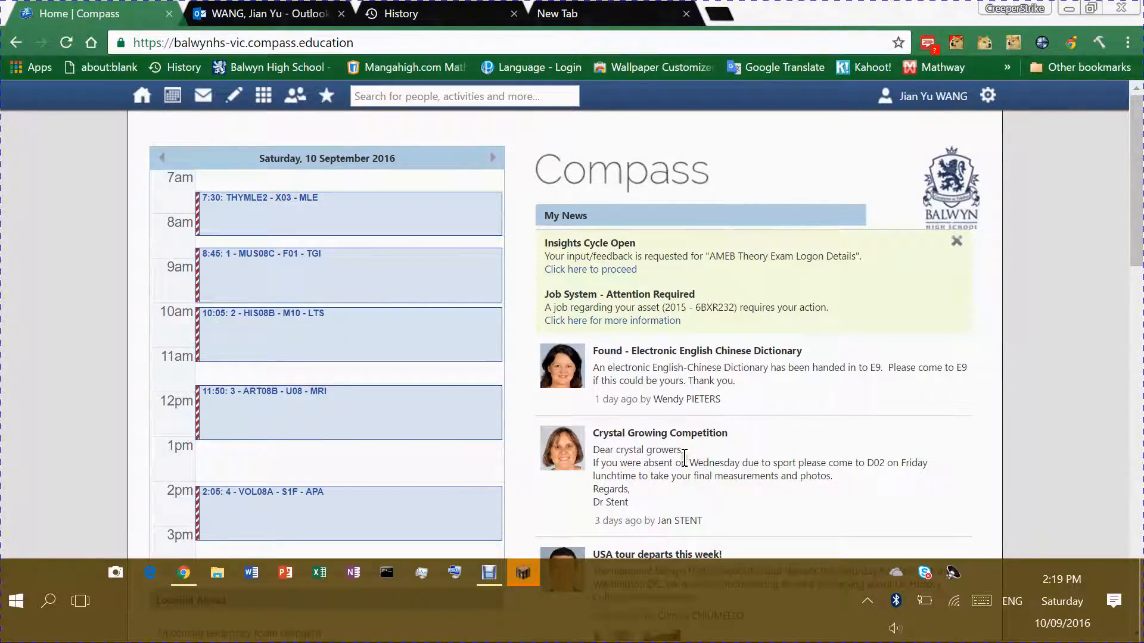
left_click(523, 572)
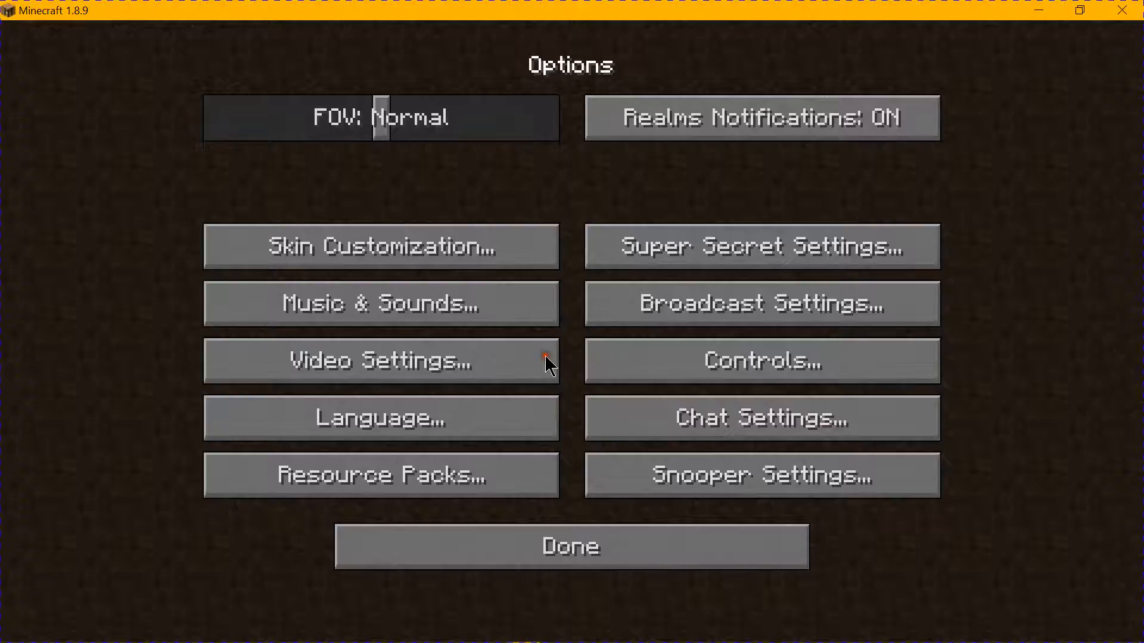
Select Xray Ultimate 1.8 above Default in Resource Packs and back out to the title screen.
left_click(379, 474)
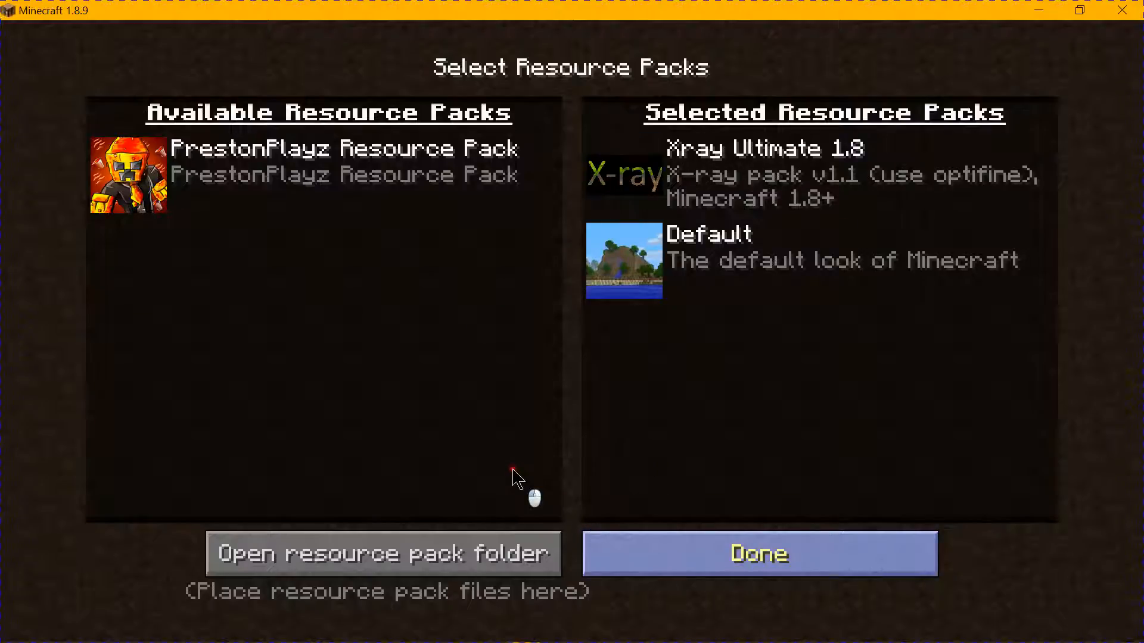
left_click(758, 553)
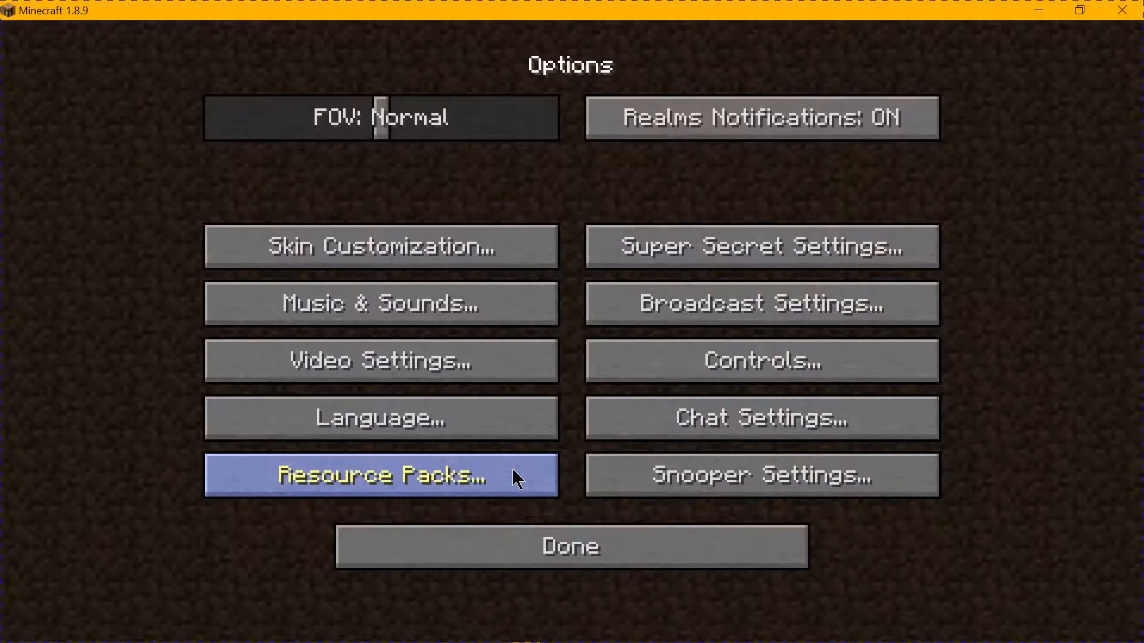
left_click(571, 546)
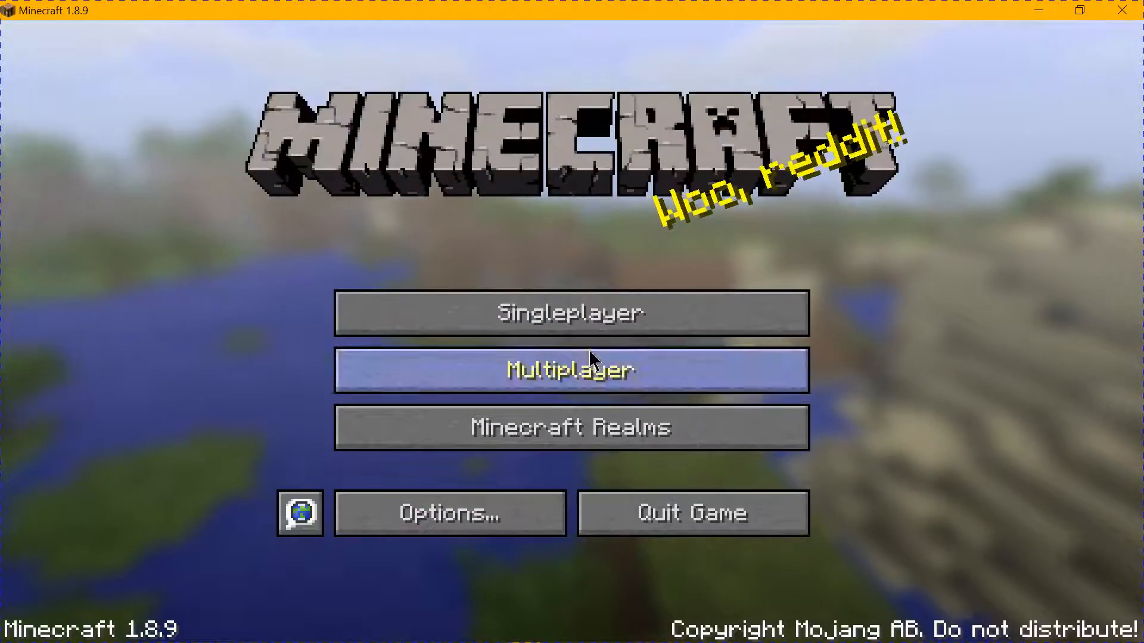
From Singleplayer, create a new world named 'Texture Pack Test'.
left_click(571, 312)
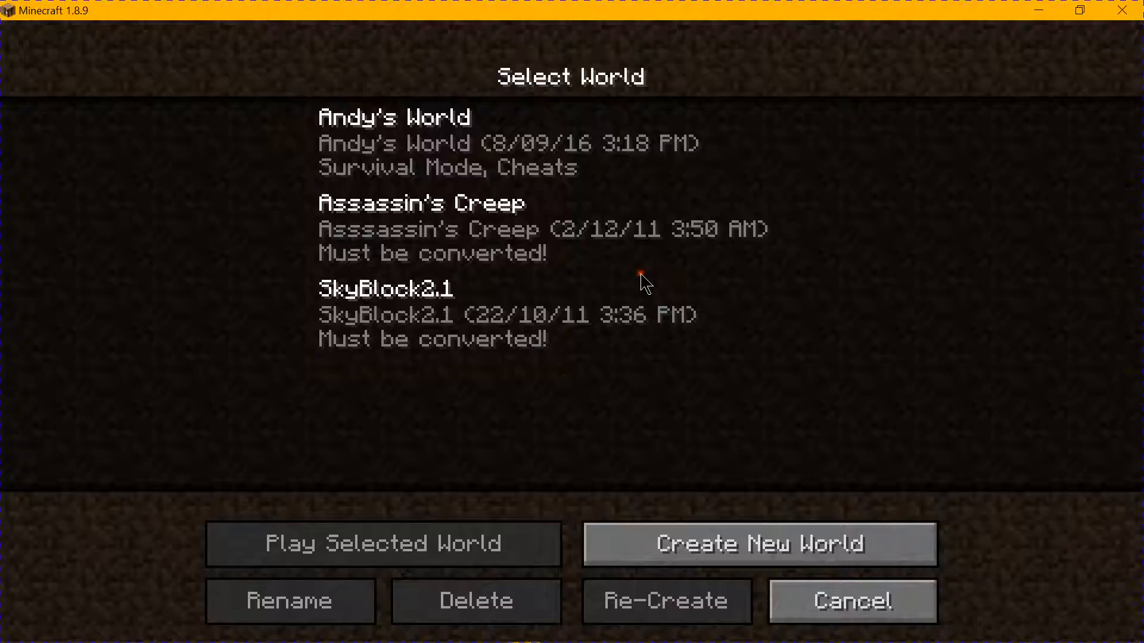
left_click(758, 544)
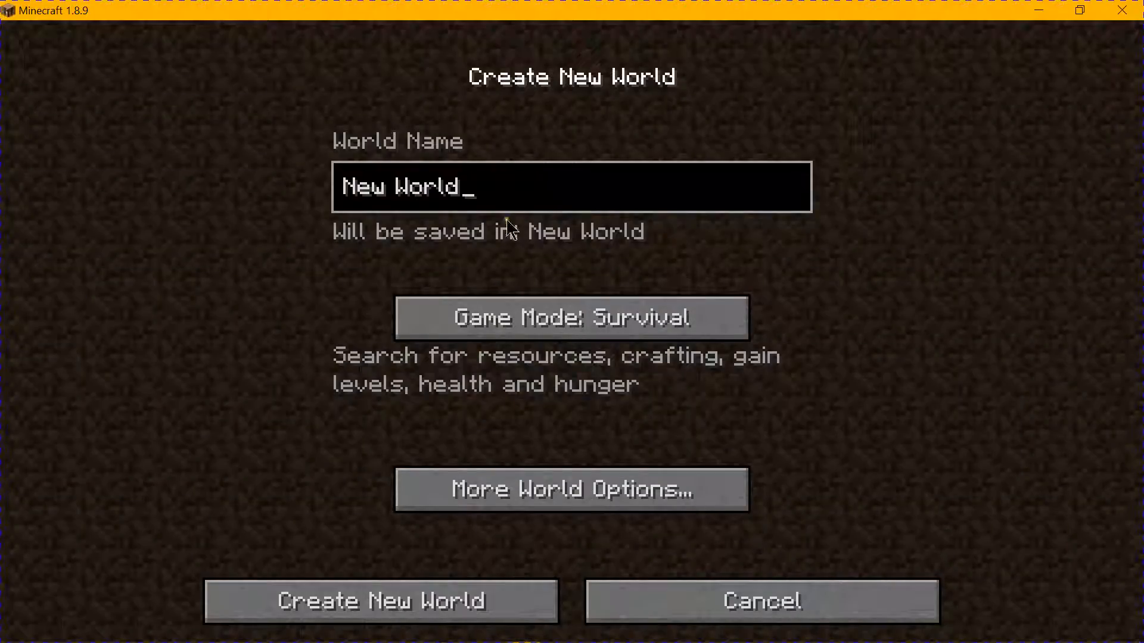
type("Te")
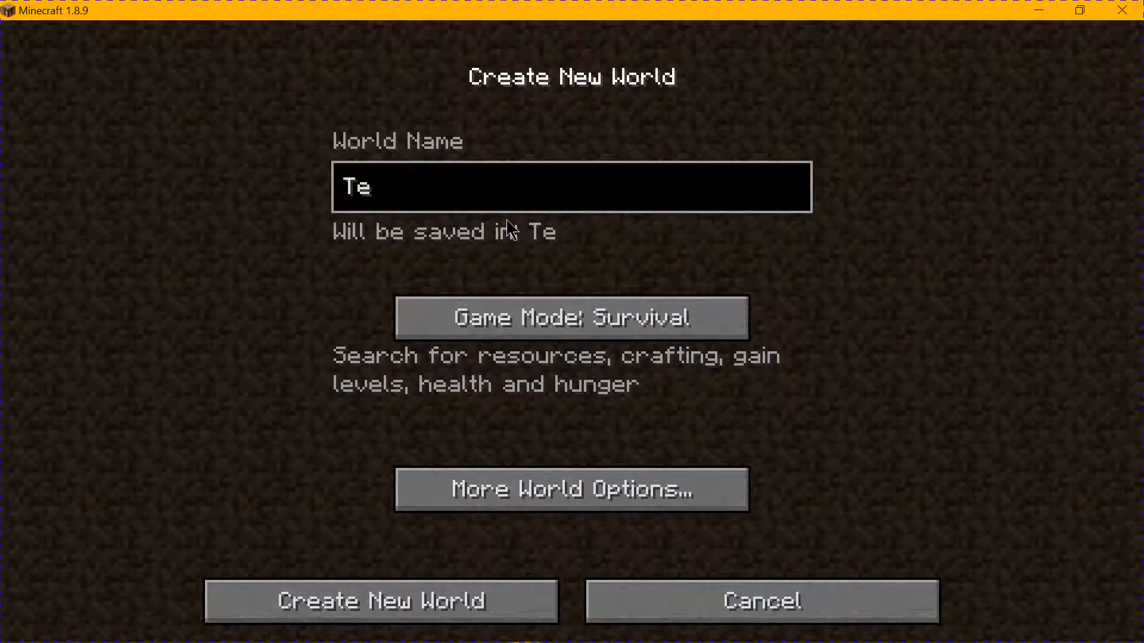
type("xtur")
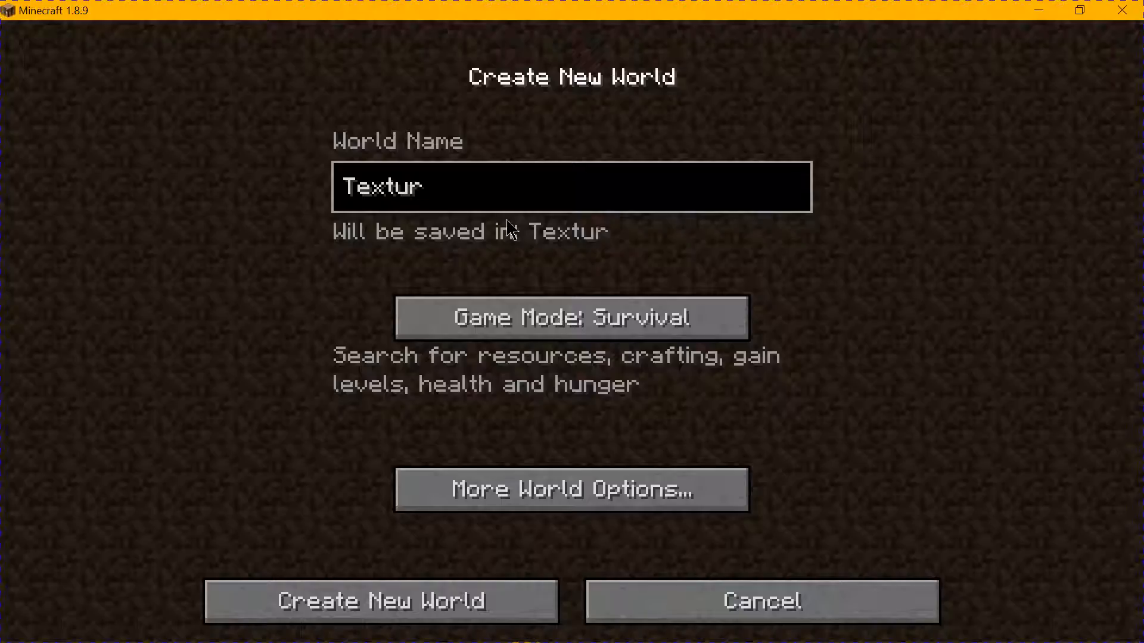
type("e")
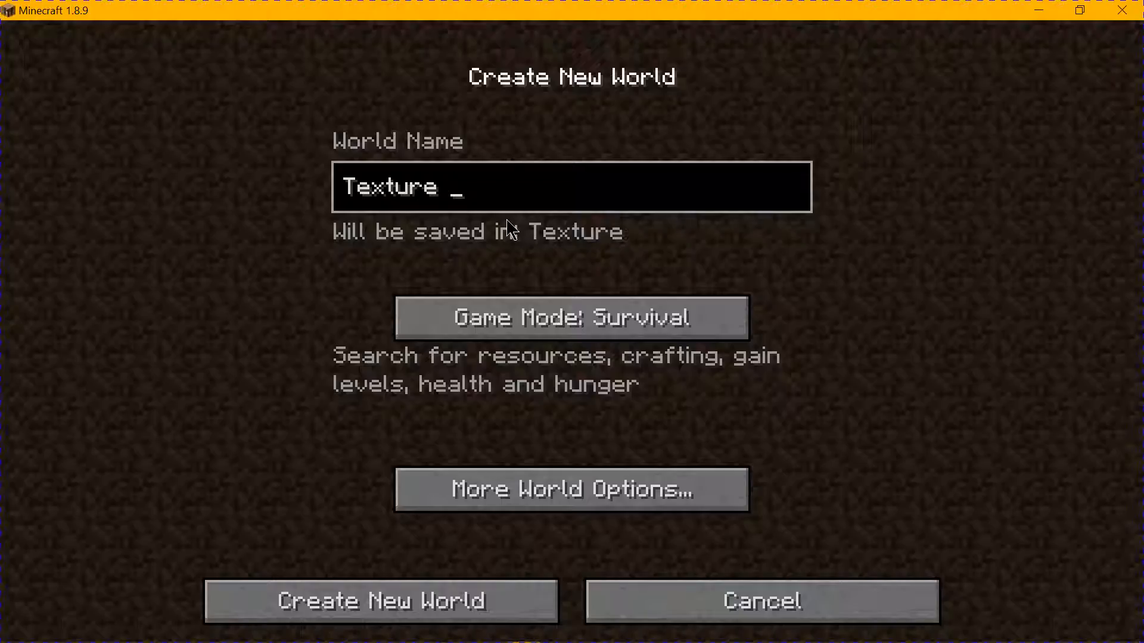
type("Pack")
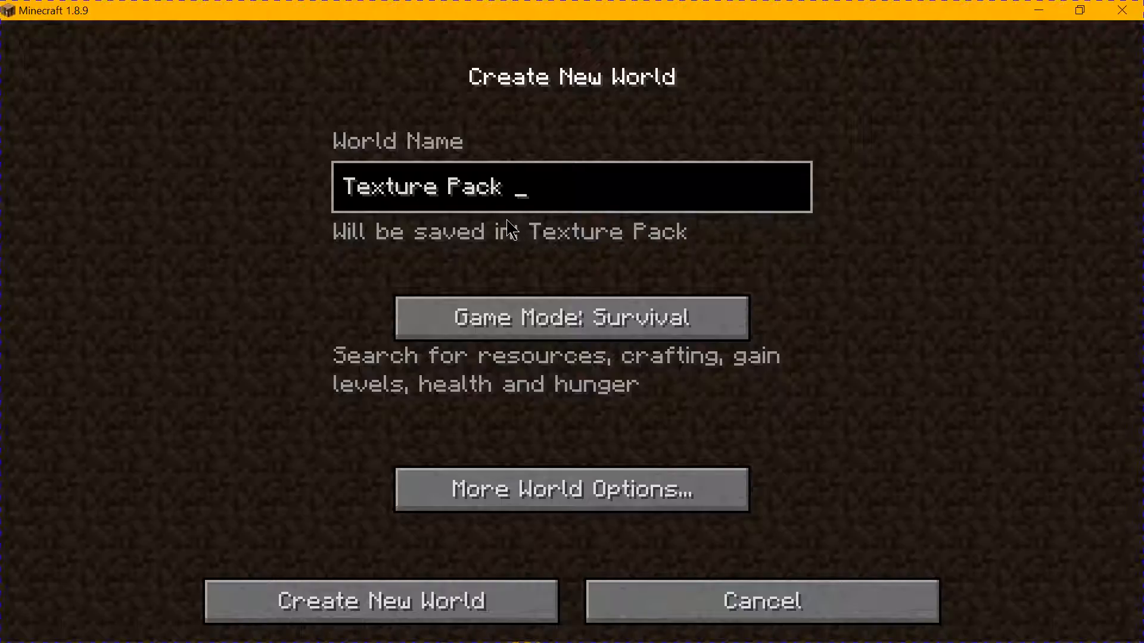
type("Test")
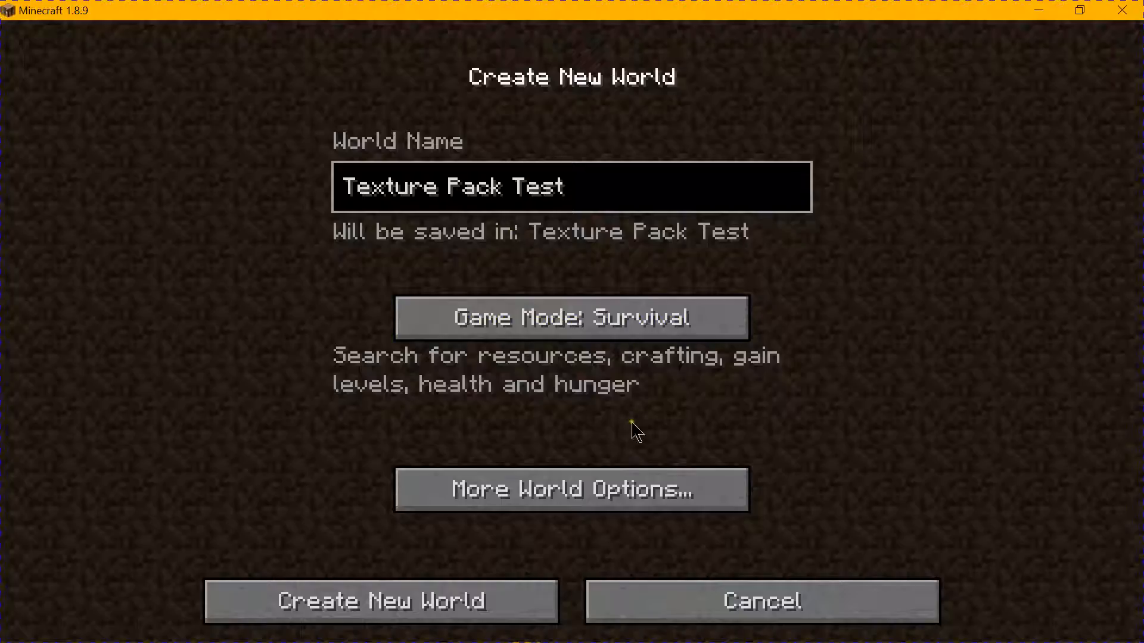
left_click(571, 488)
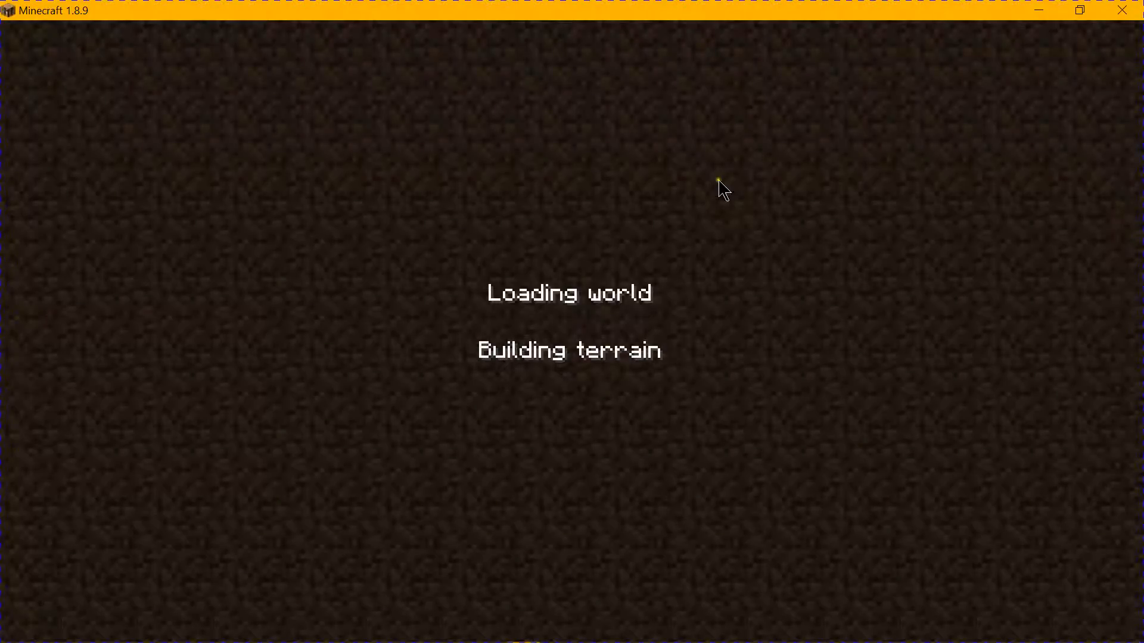
mouse_move(648, 279)
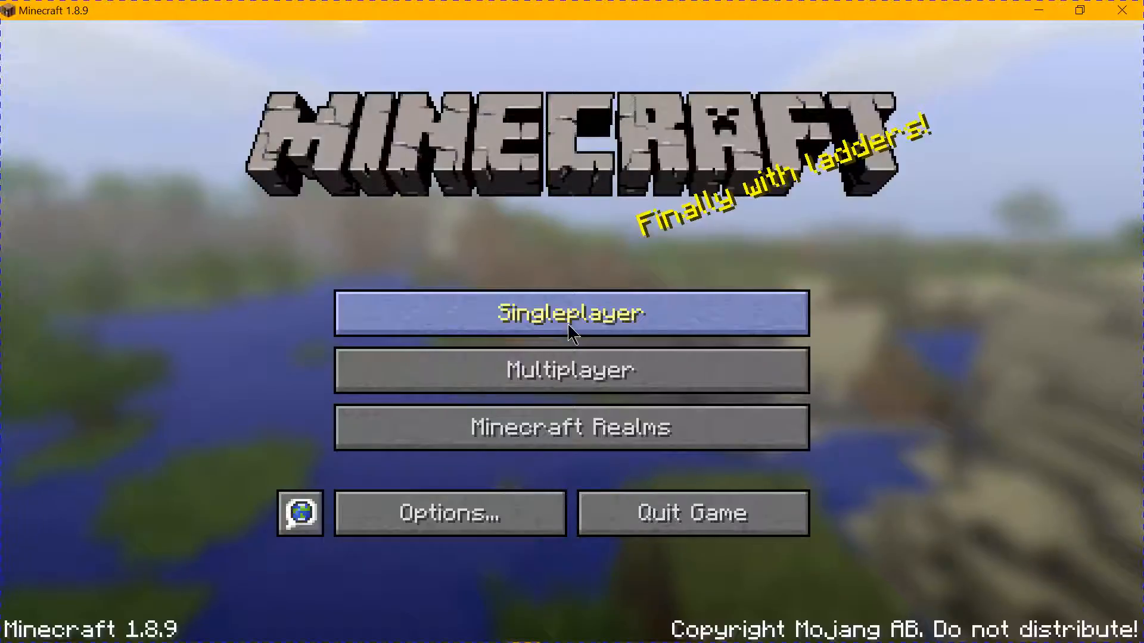
Load the Texture Pack Test world and explore with the pickaxe, spotting lava and ores through X-ray terrain.
left_click(570, 313)
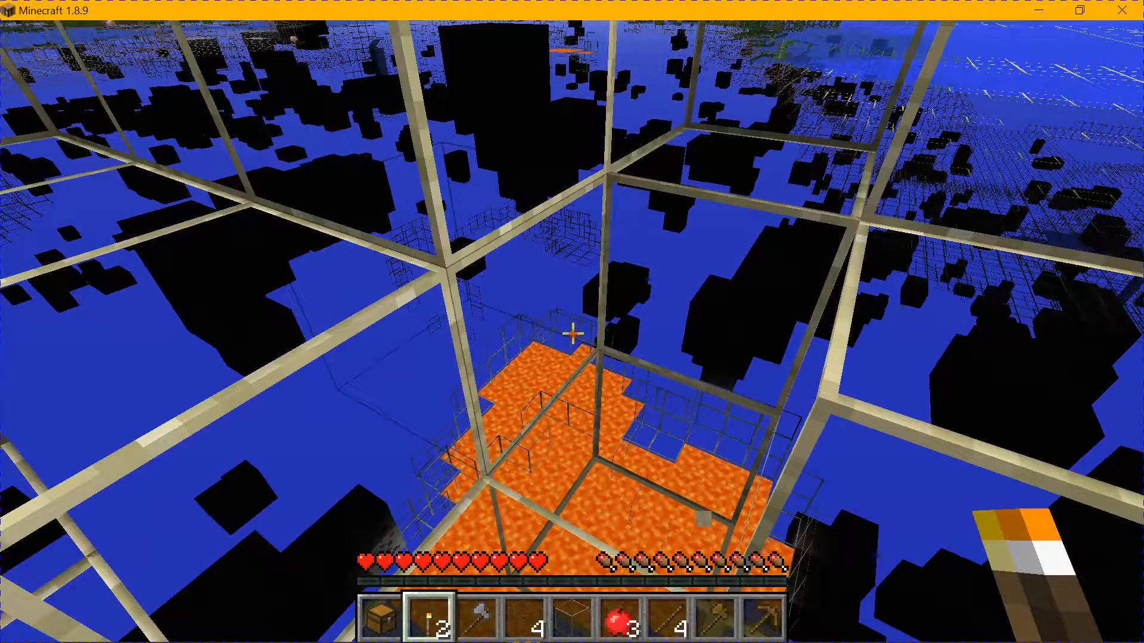
key("e")
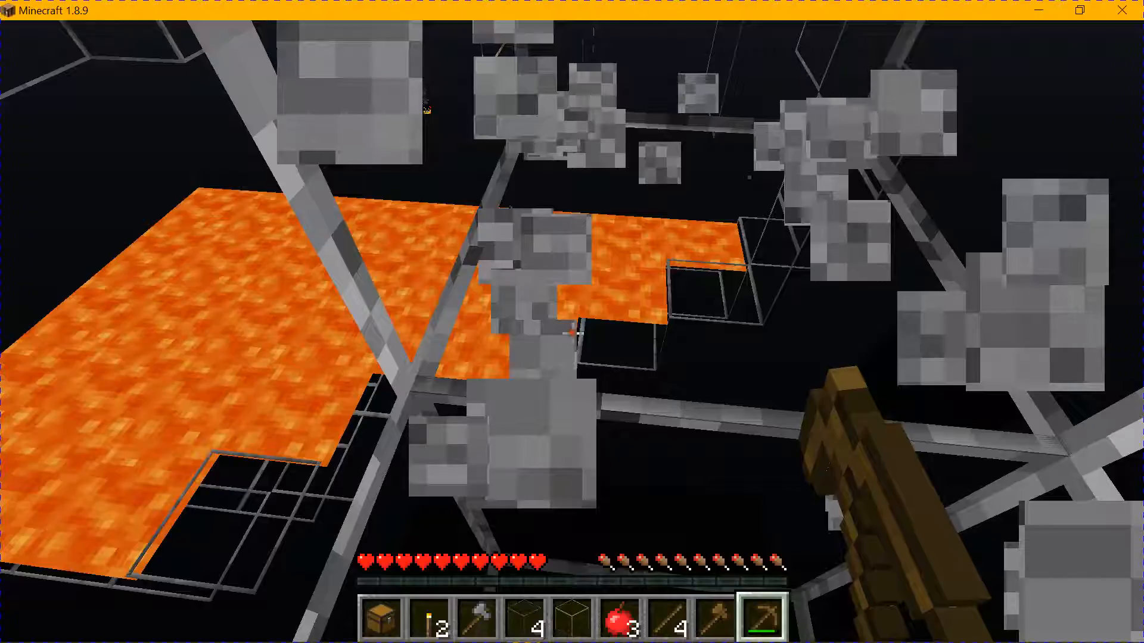
mouse_move(572, 335)
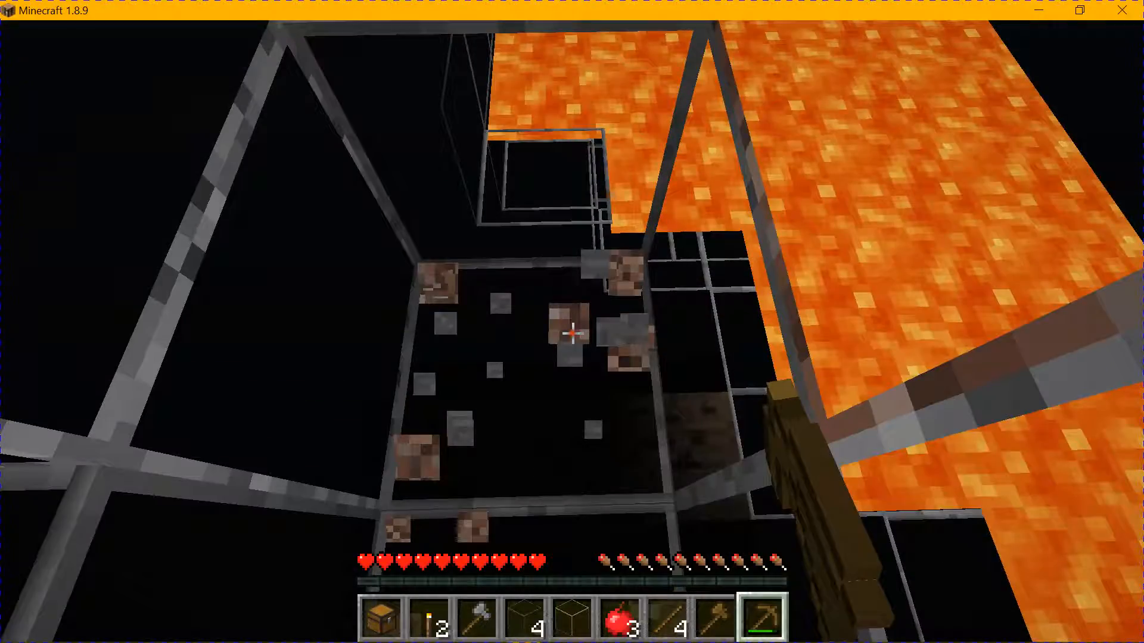
mouse_move(572, 334)
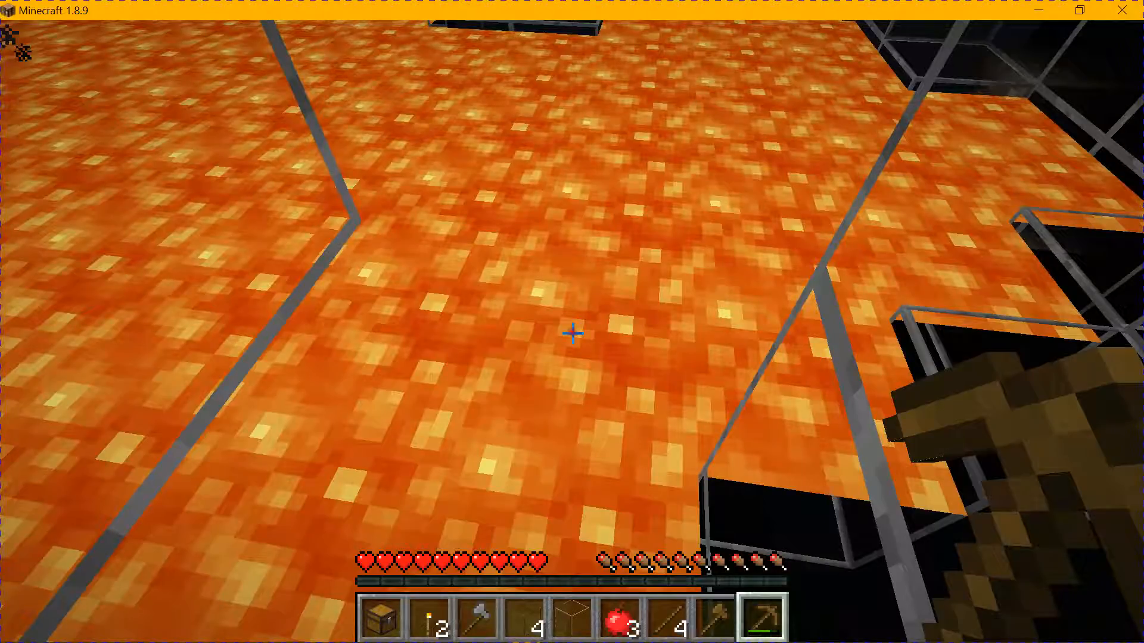
mouse_move(572, 332)
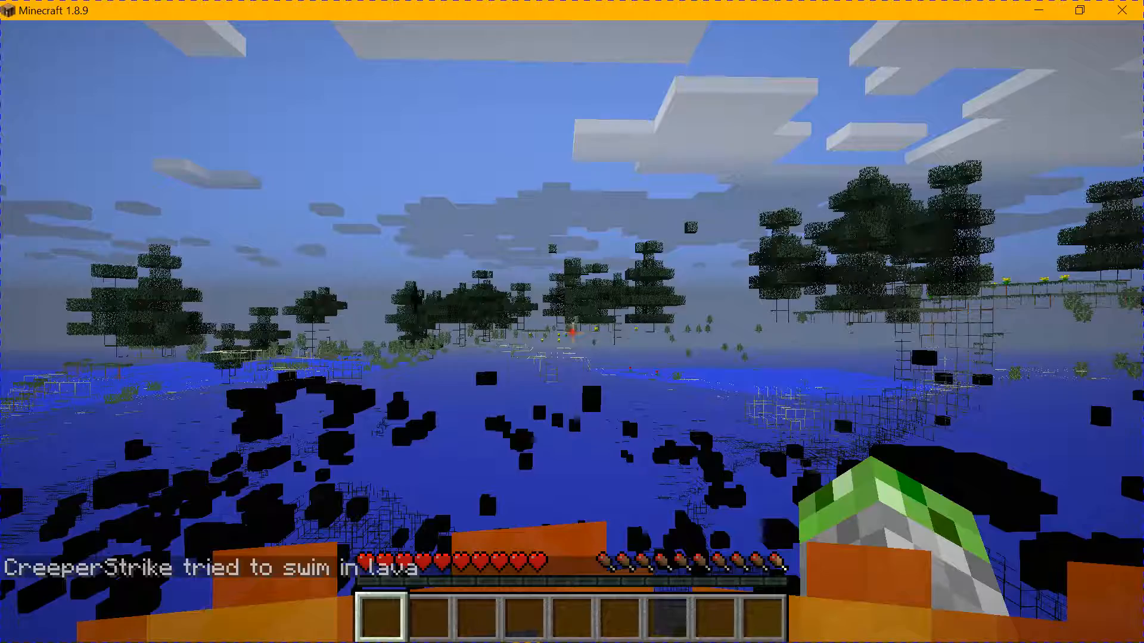
From the pause menu, replace Xray Ultimate 1.8 with PrestonPlayz Resource Pack and resume playing.
key("Escape")
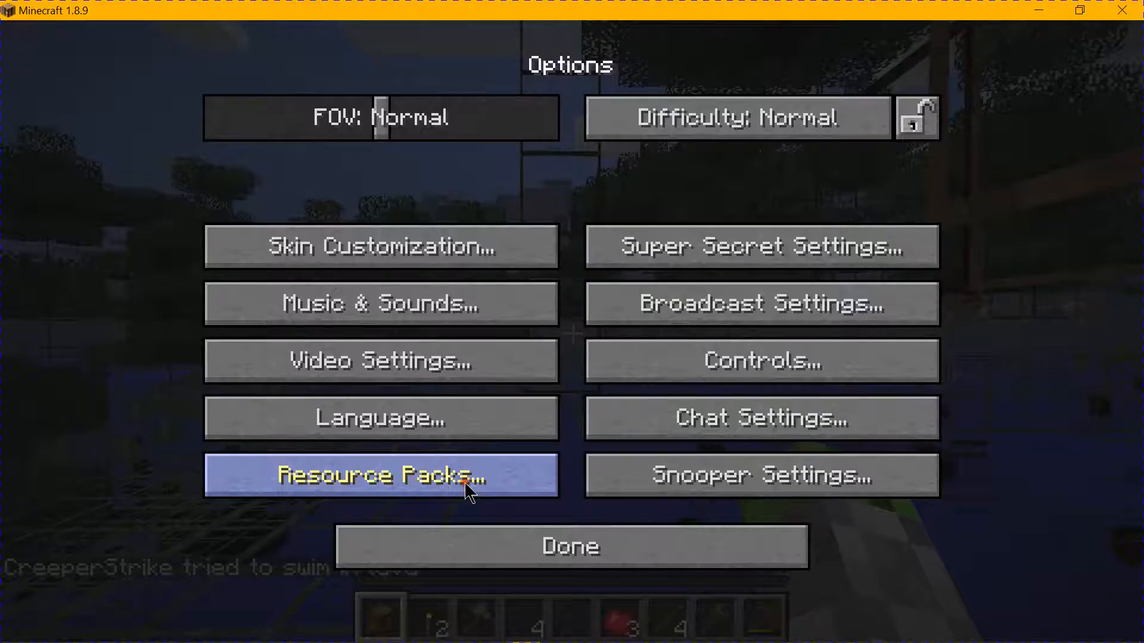
left_click(379, 475)
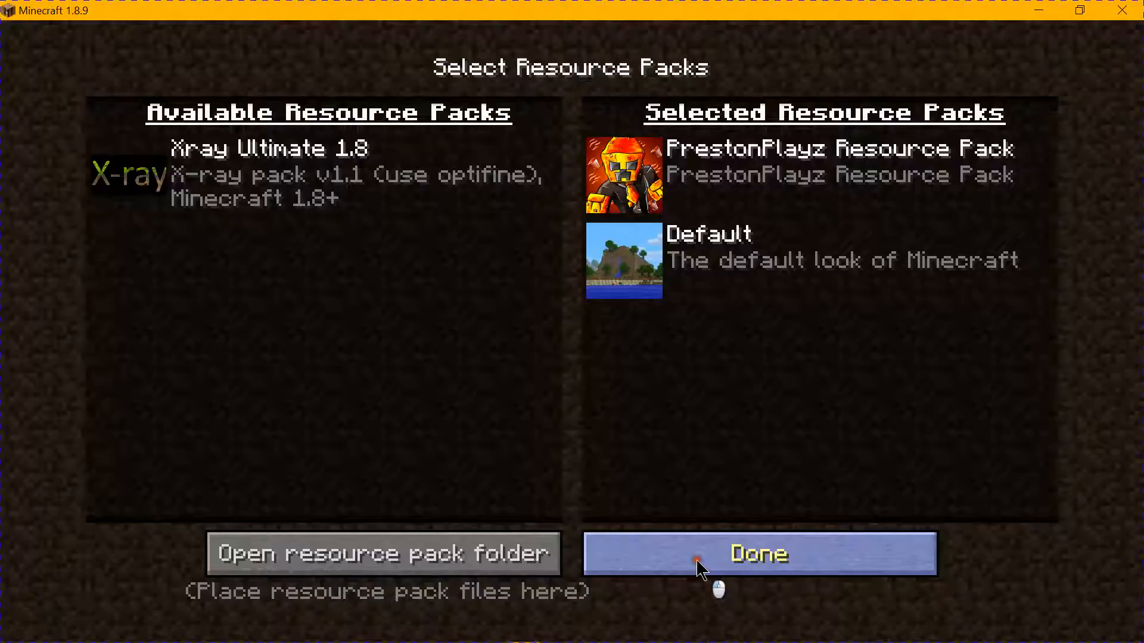
left_click(757, 553)
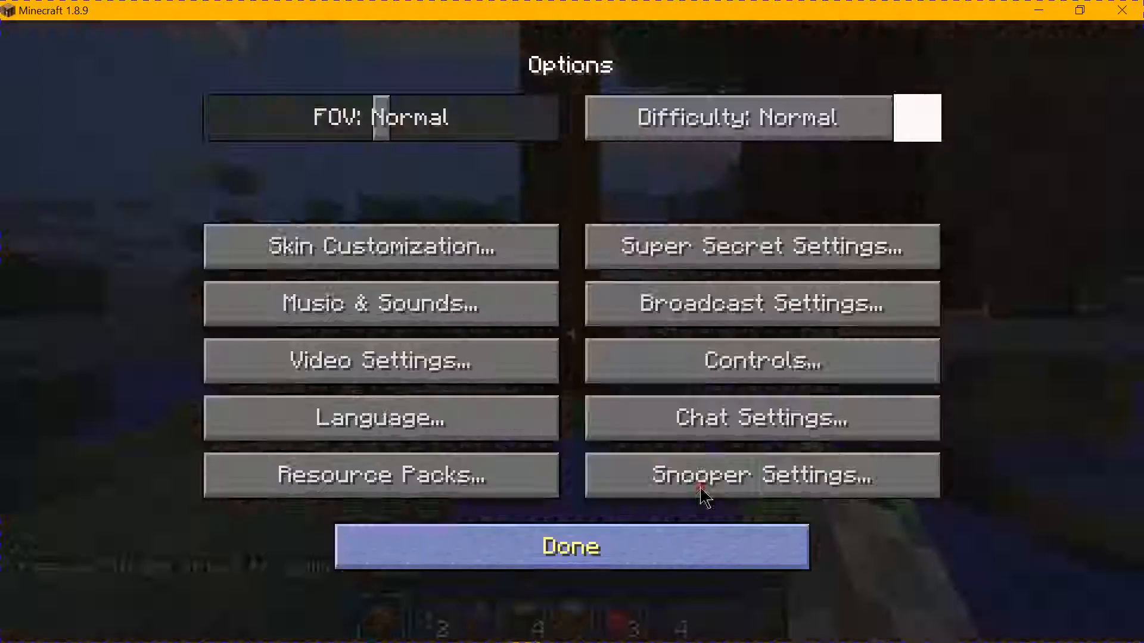
left_click(569, 546)
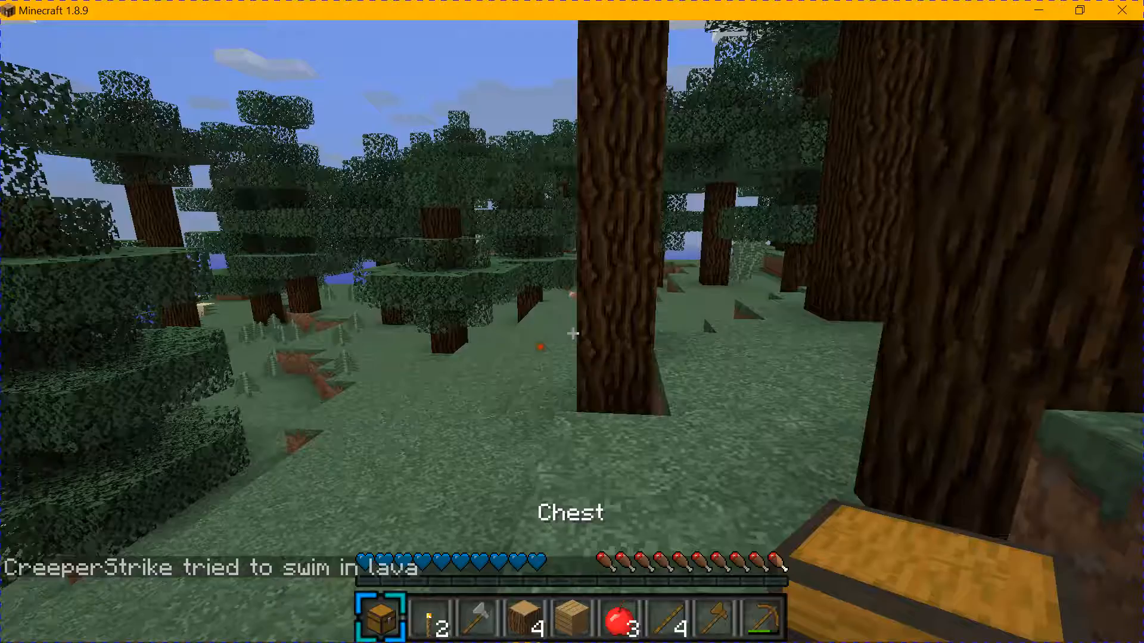
mouse_move(572, 321)
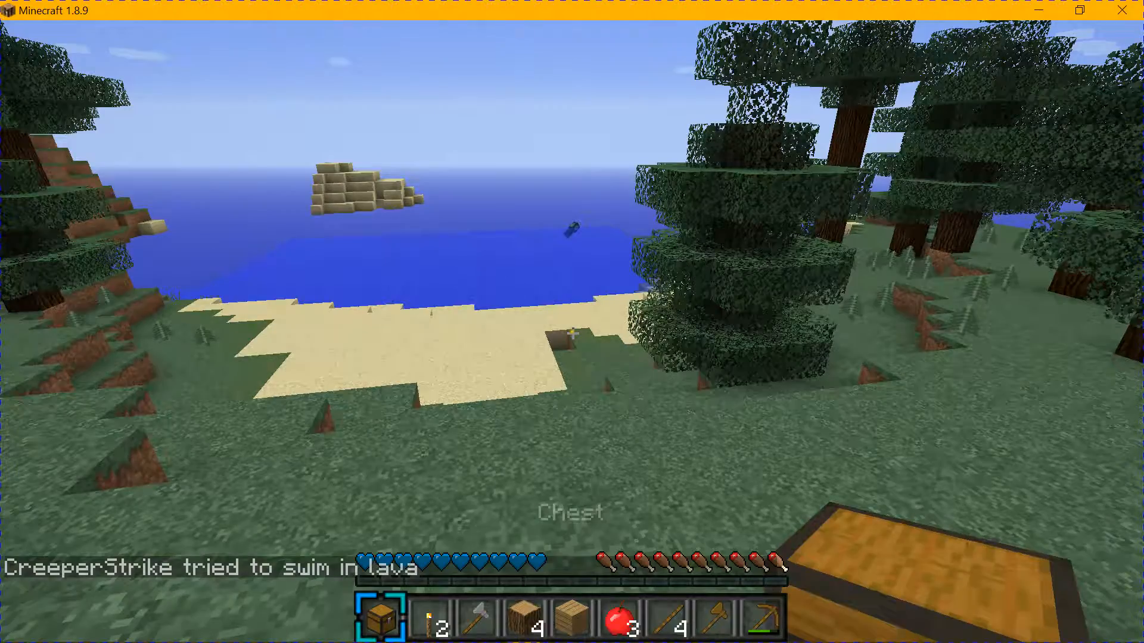